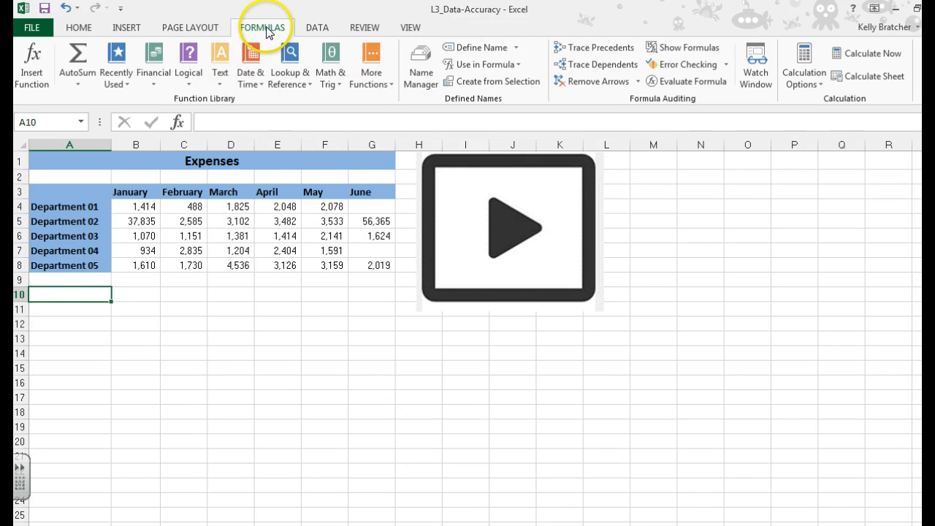
mouse_move(804, 64)
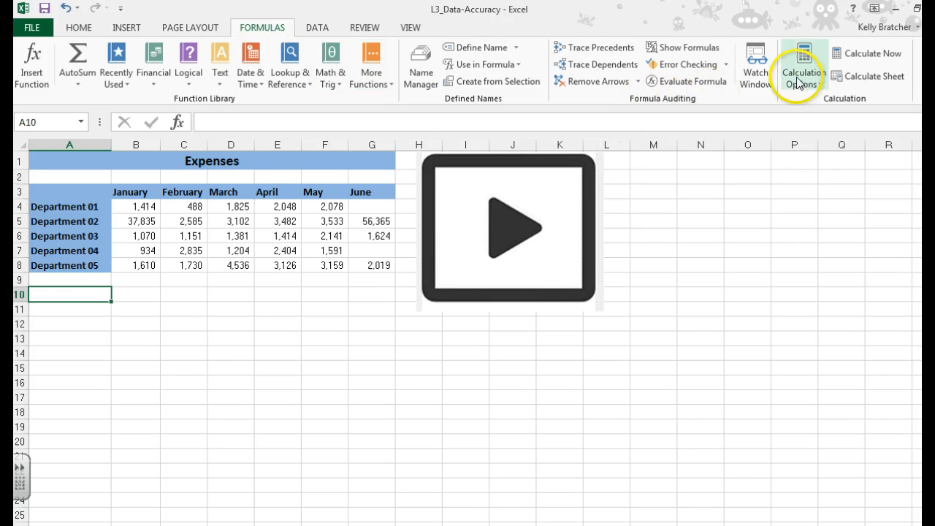
Show the Watch Window from the Formula Auditing group
left_click(756, 65)
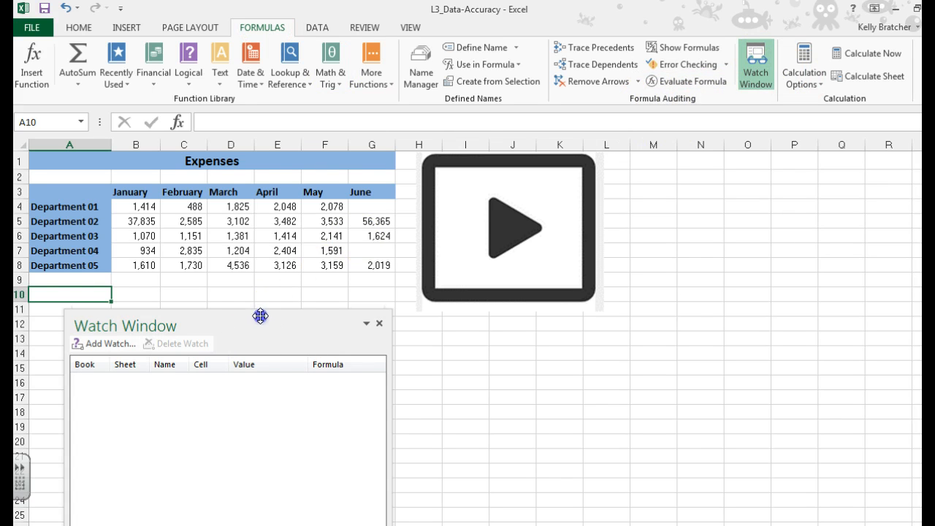
Start Add Watch to choose cells for monitoring
left_click(106, 344)
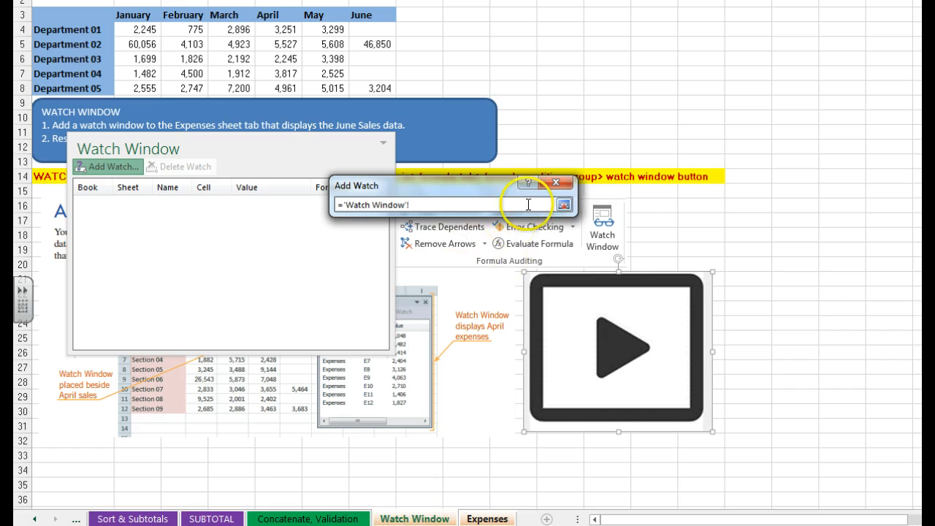
Add the June cells G4:G8 as a watch and confirm
left_click_drag(371, 29, 372, 73)
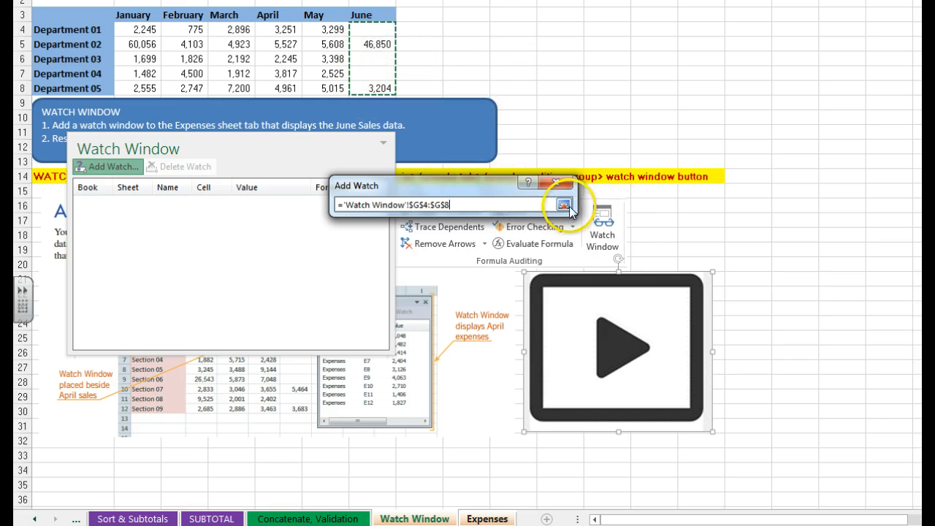
left_click(564, 204)
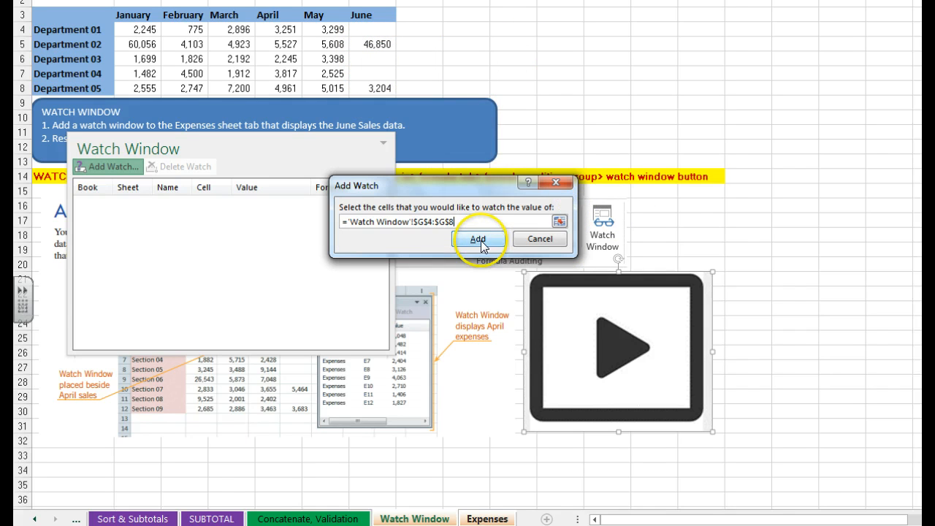
left_click(478, 240)
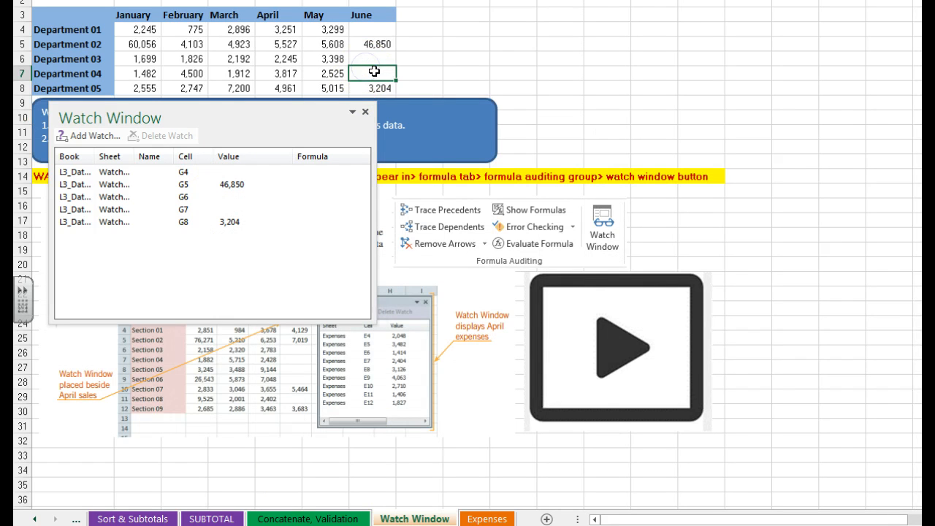
Enter 23500 as Department 04's June amount in G7
type("23500")
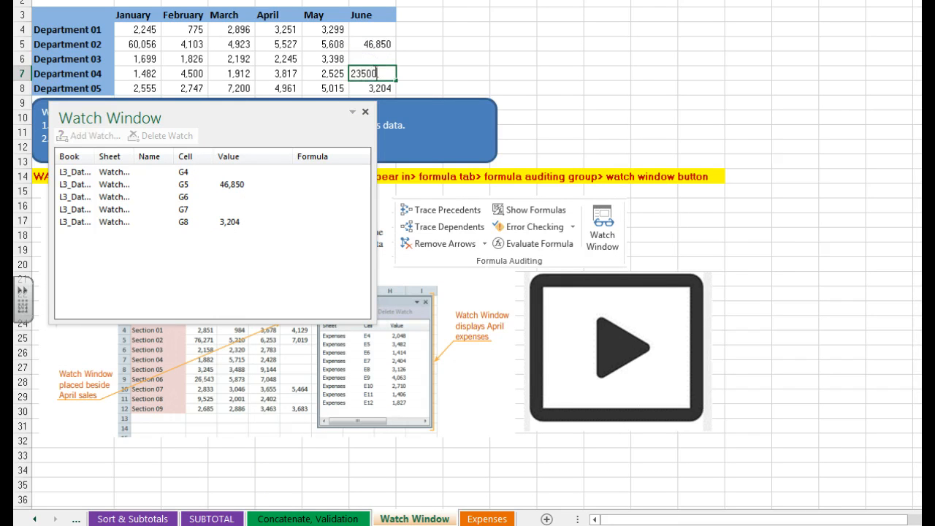